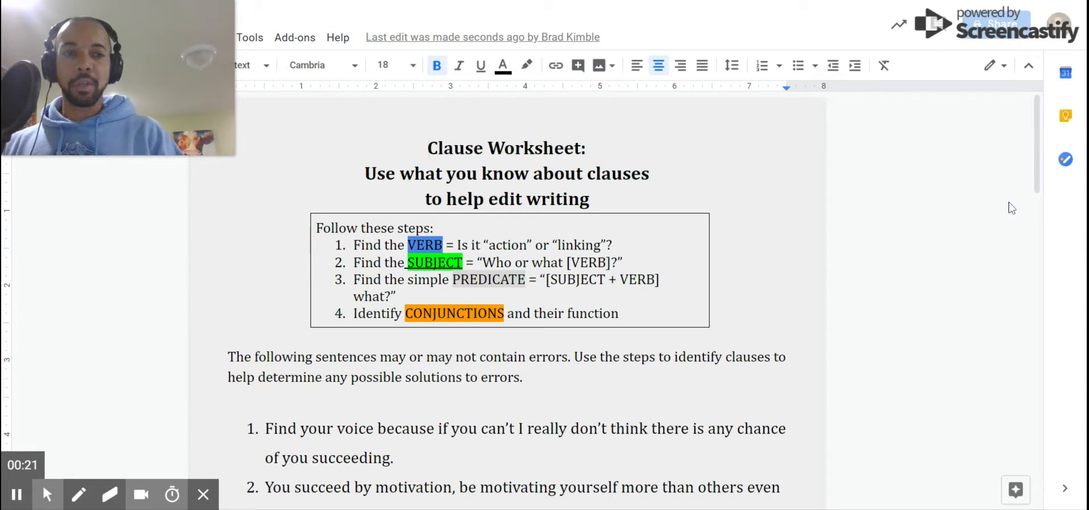
Scroll down past the instructions box to the numbered practice sentences
{"action": "scroll", "scroll_direction": "down", "scroll_amount": 3}
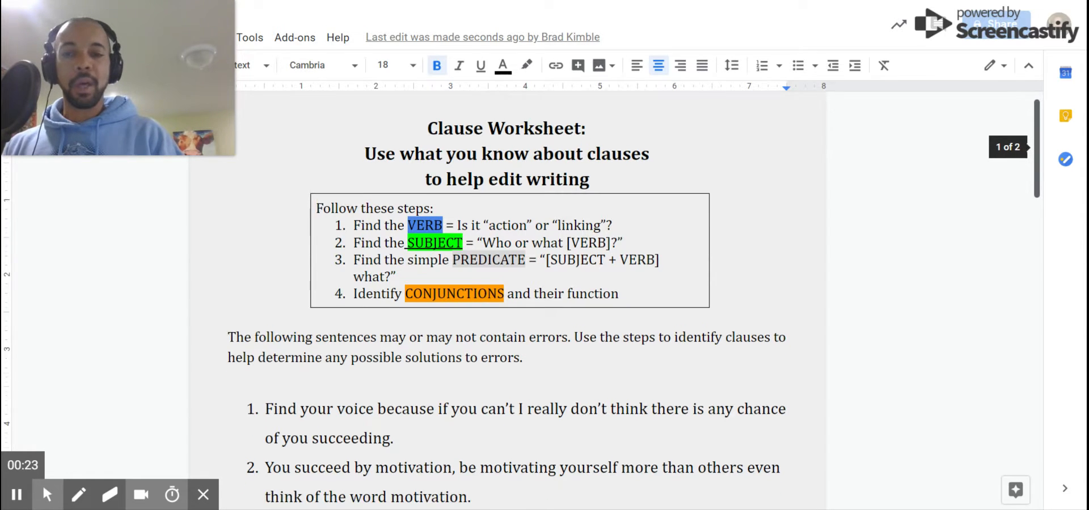
{"action": "scroll", "scroll_direction": "down", "scroll_amount": 3}
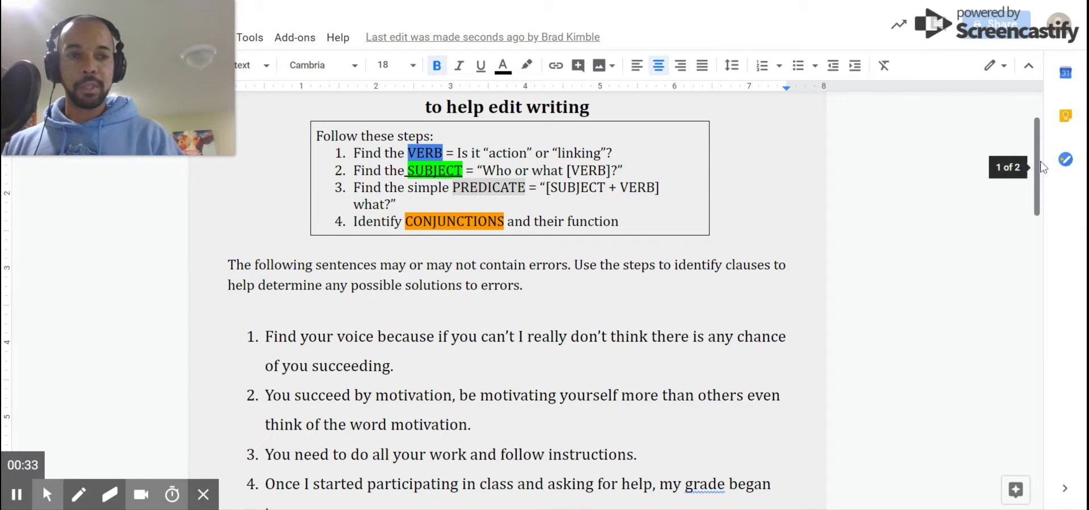
{"action": "scroll", "scroll_direction": "down", "scroll_amount": 3}
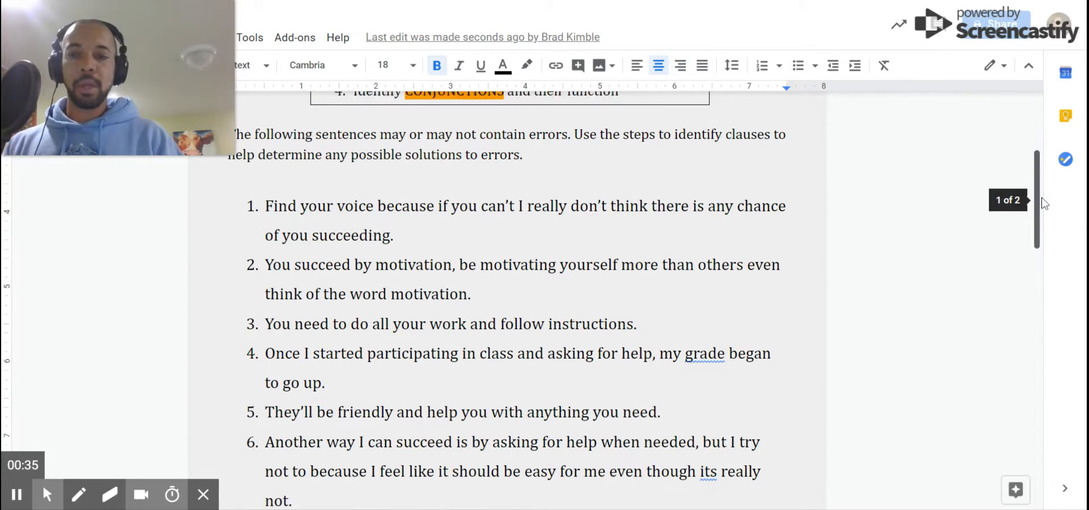
{"action": "scroll", "scroll_direction": "down", "scroll_amount": 3}
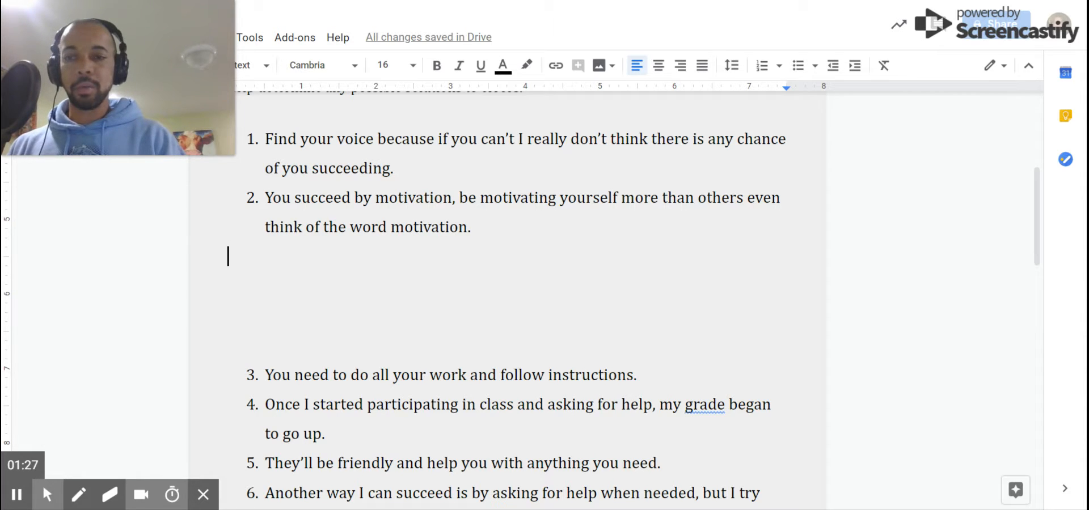
Highlight 'succeed', 'be motivating' and 'think' in sentence 2 in blue
{"action": "double_click", "coordinate": [322, 198]}
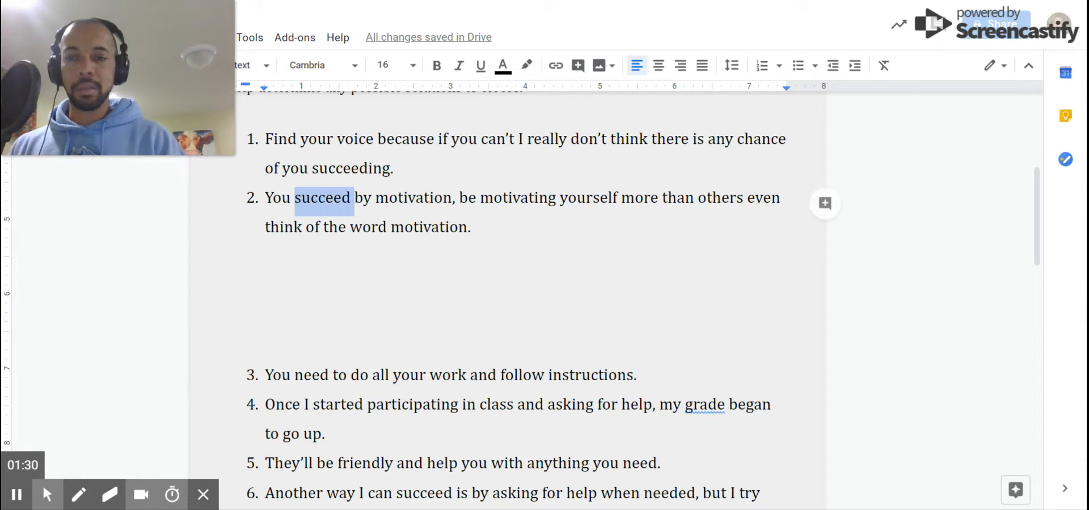
{"action": "left_click", "coordinate": [526, 65]}
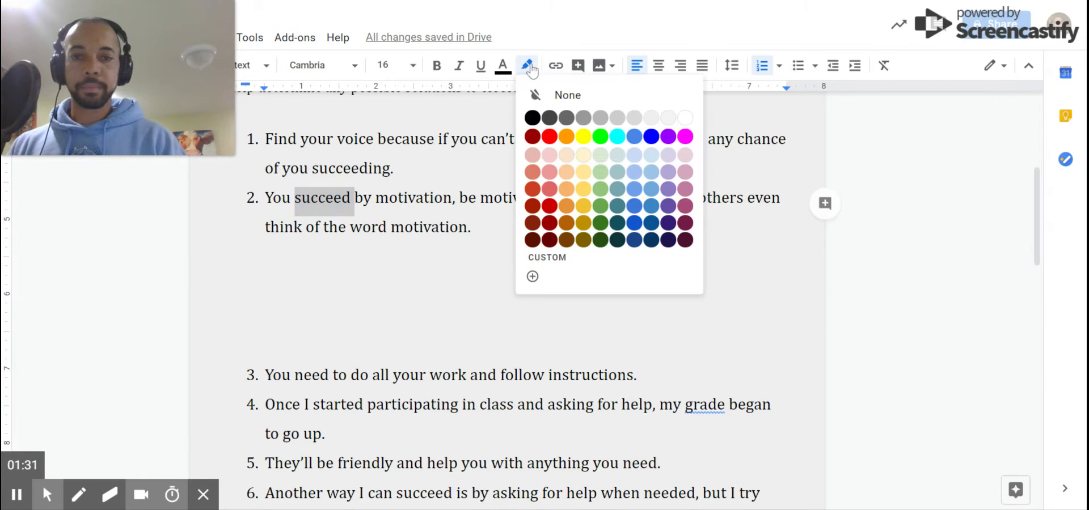
{"action": "left_click", "coordinate": [582, 136]}
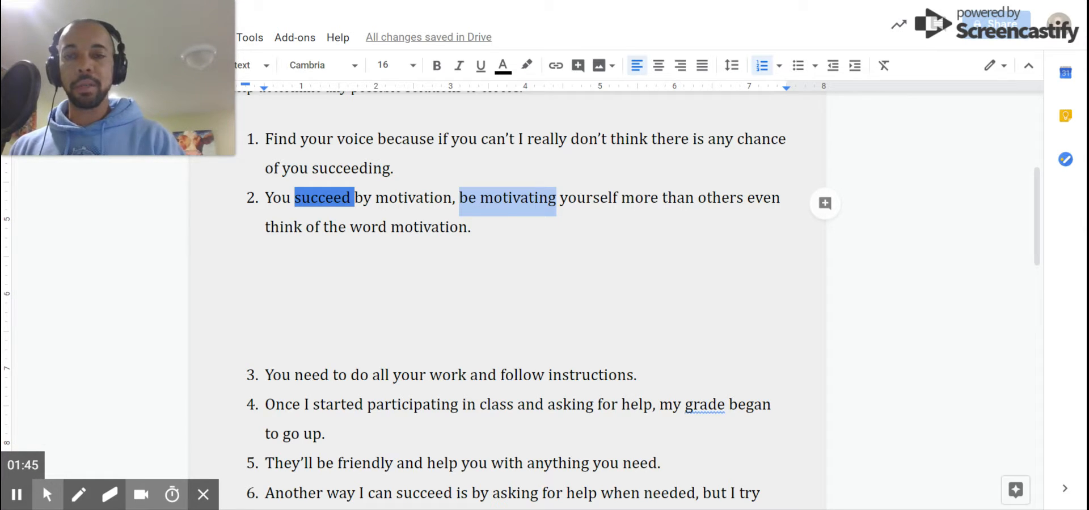
{"action": "mouse_move", "coordinate": [526, 65]}
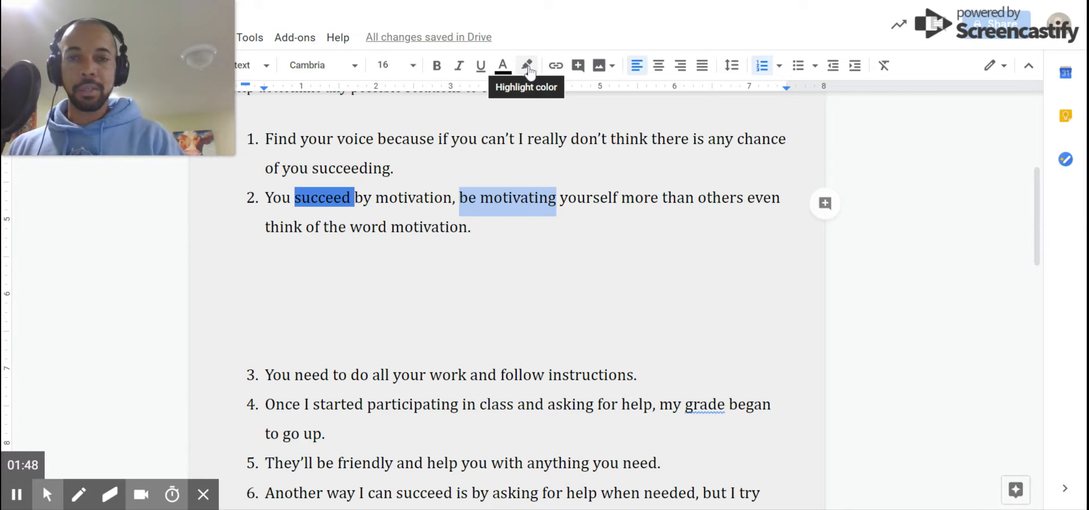
{"action": "left_click", "coordinate": [526, 64]}
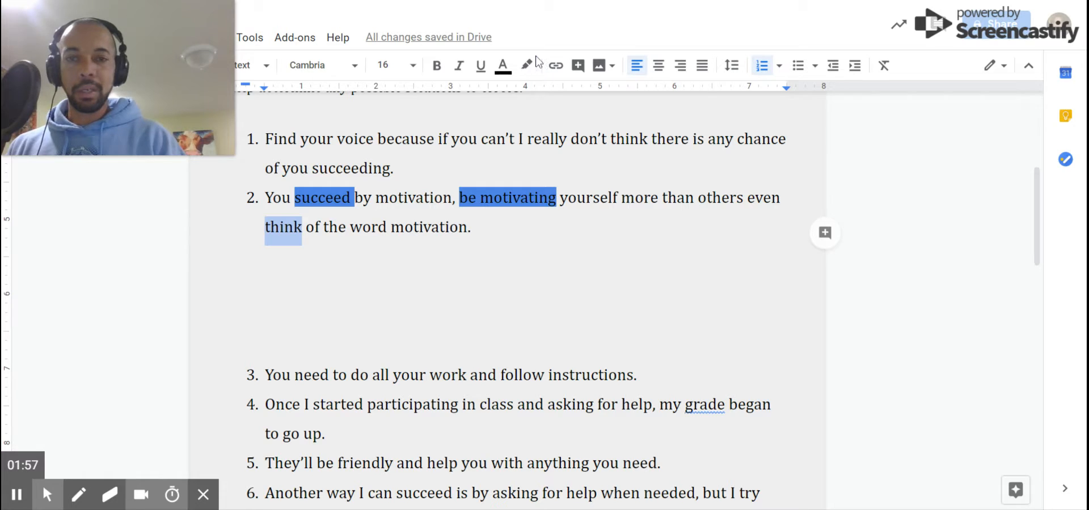
{"action": "left_click", "coordinate": [526, 65]}
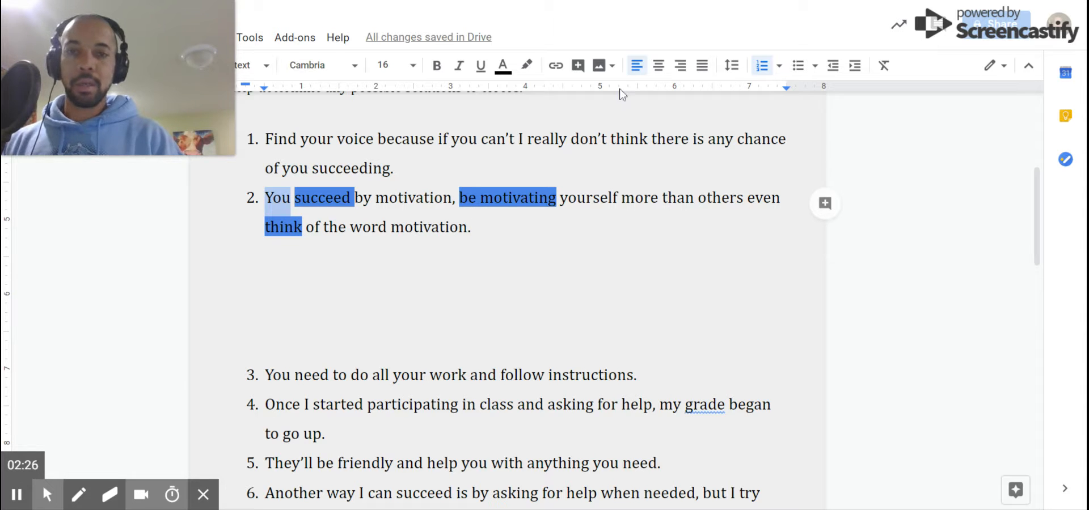
Highlight 'You' green, then insert 'you' before 'be motivating' with green highlight and underline
{"action": "left_click", "coordinate": [526, 65]}
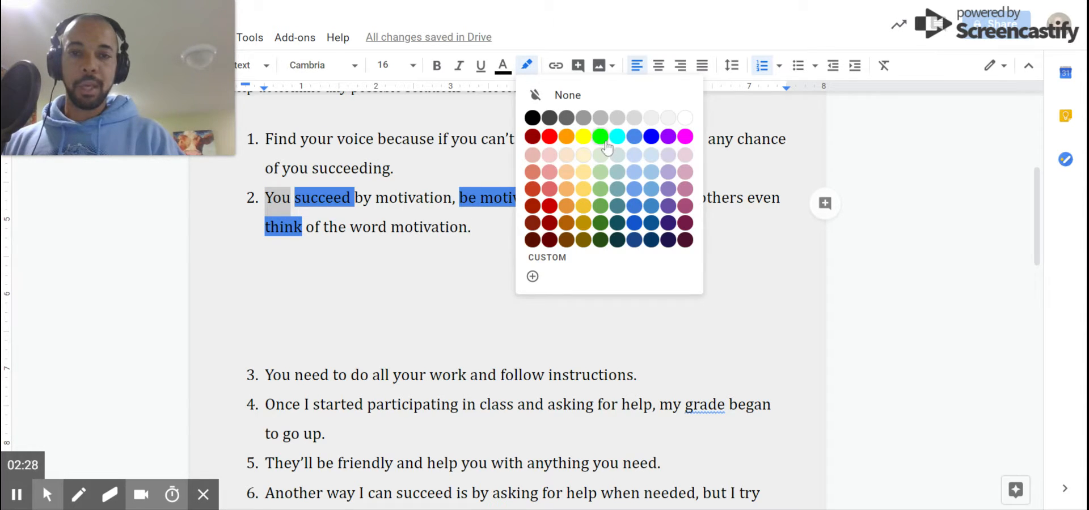
{"action": "left_click", "coordinate": [599, 136]}
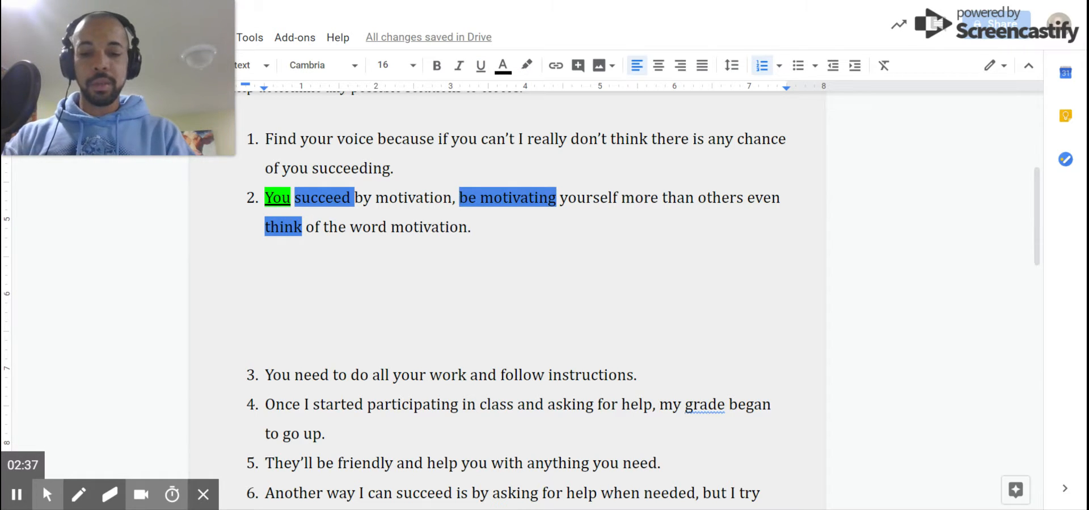
{"action": "type", "text": "you"}
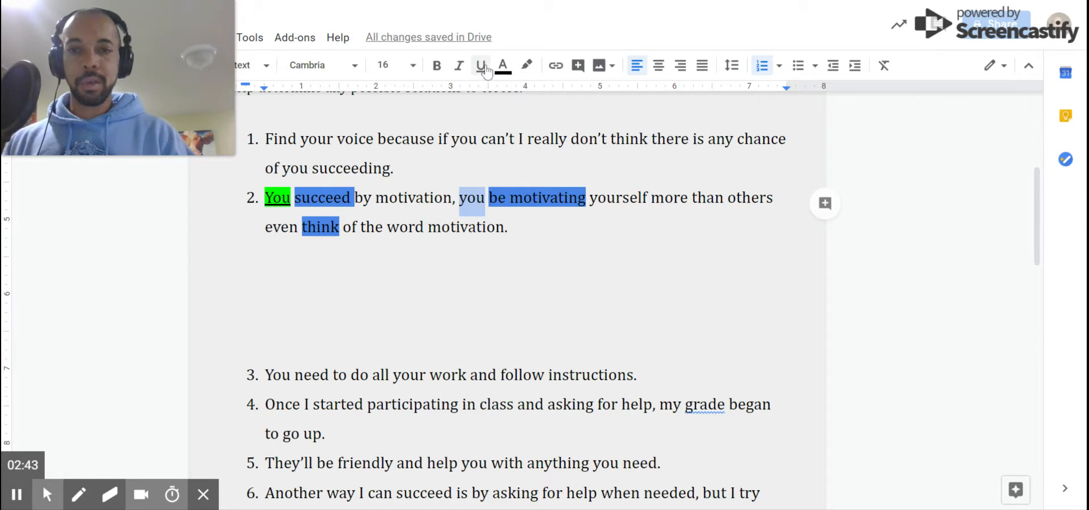
{"action": "left_click", "coordinate": [527, 66]}
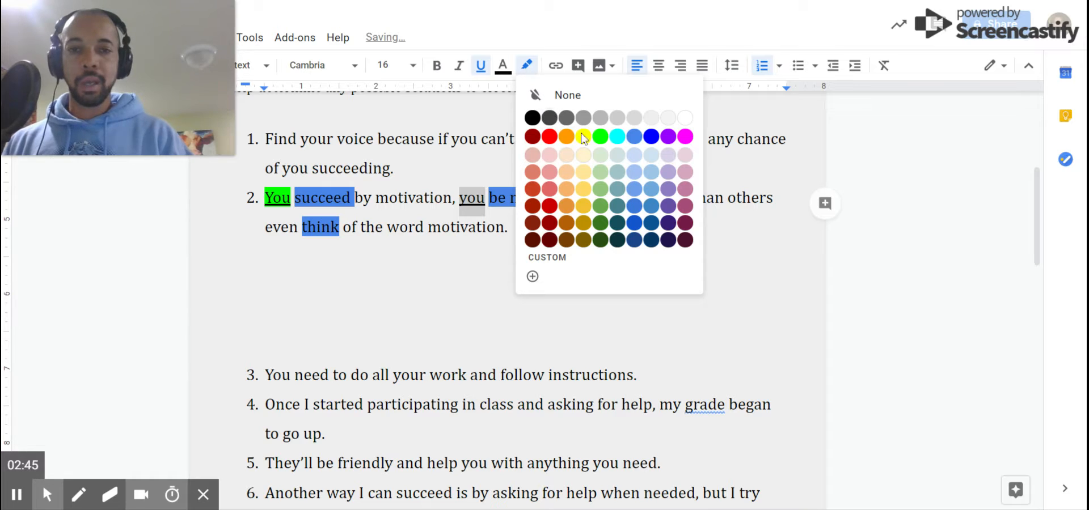
{"action": "left_click", "coordinate": [634, 136]}
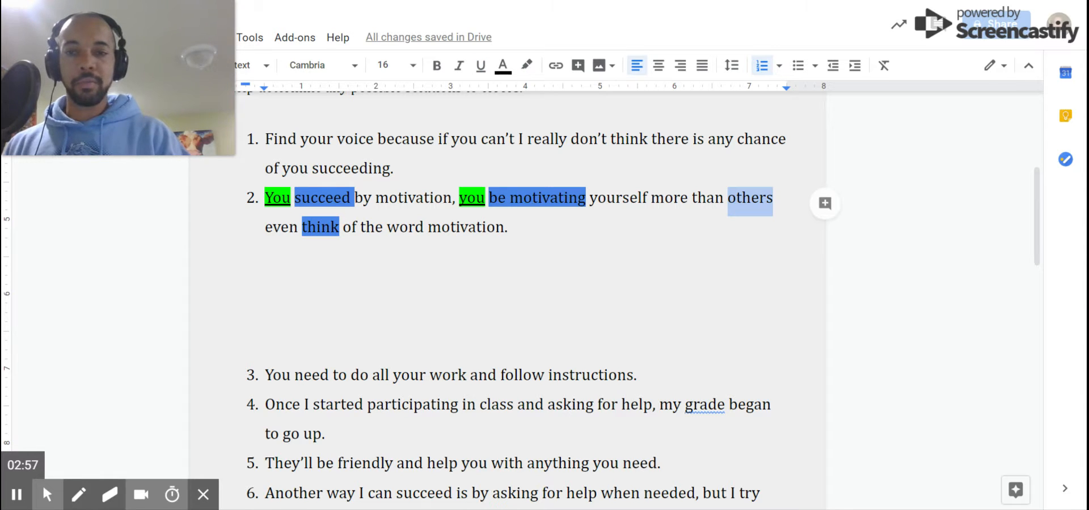
Give the subject 'others' in sentence 2 a green highlight and underline
{"action": "left_click", "coordinate": [527, 65]}
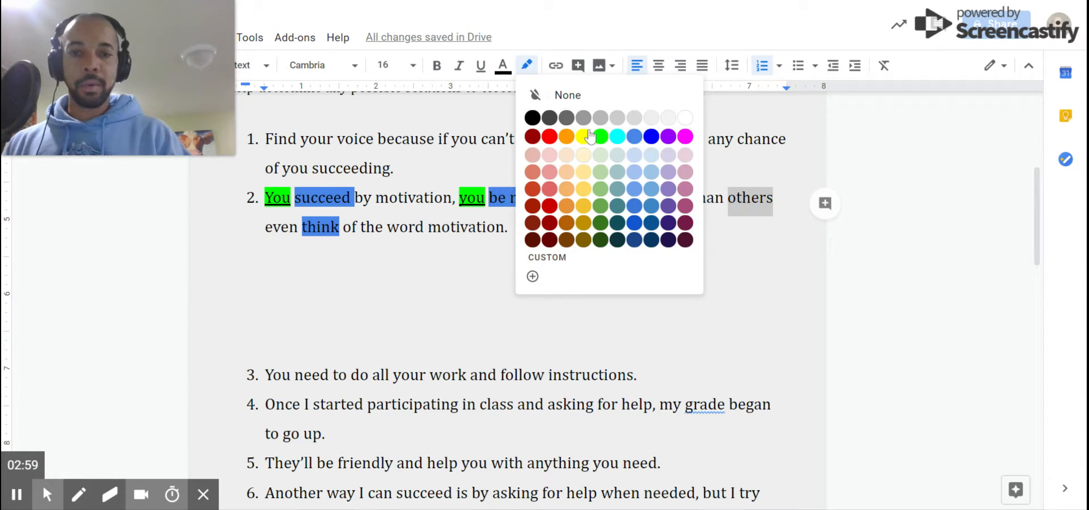
{"action": "left_click", "coordinate": [634, 136]}
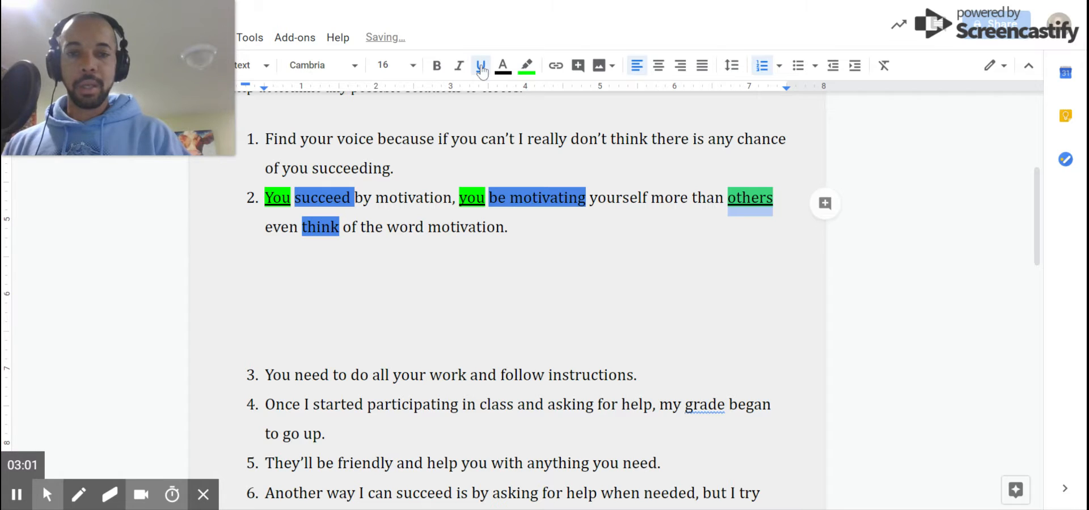
{"action": "left_click", "coordinate": [480, 66]}
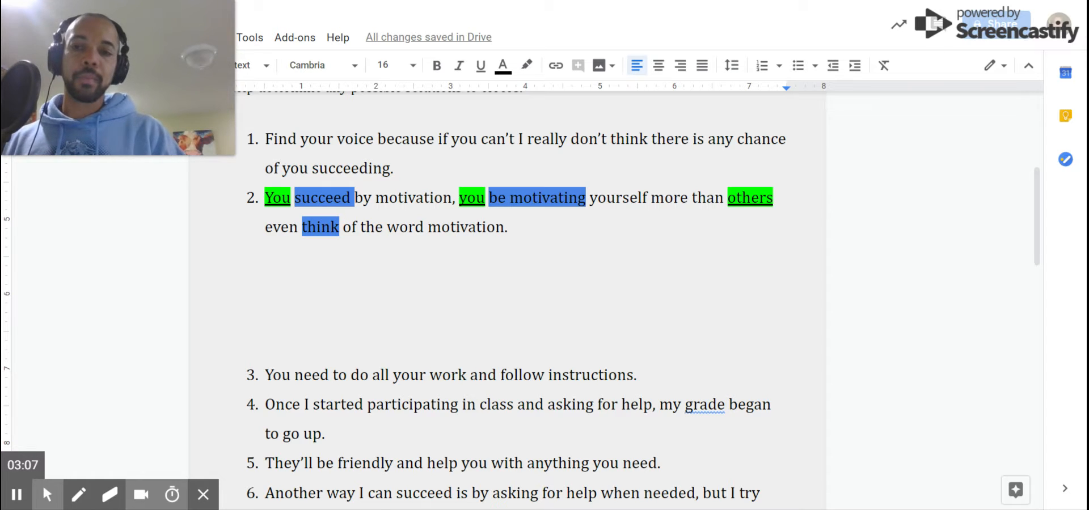
{"action": "left_click", "coordinate": [226, 285]}
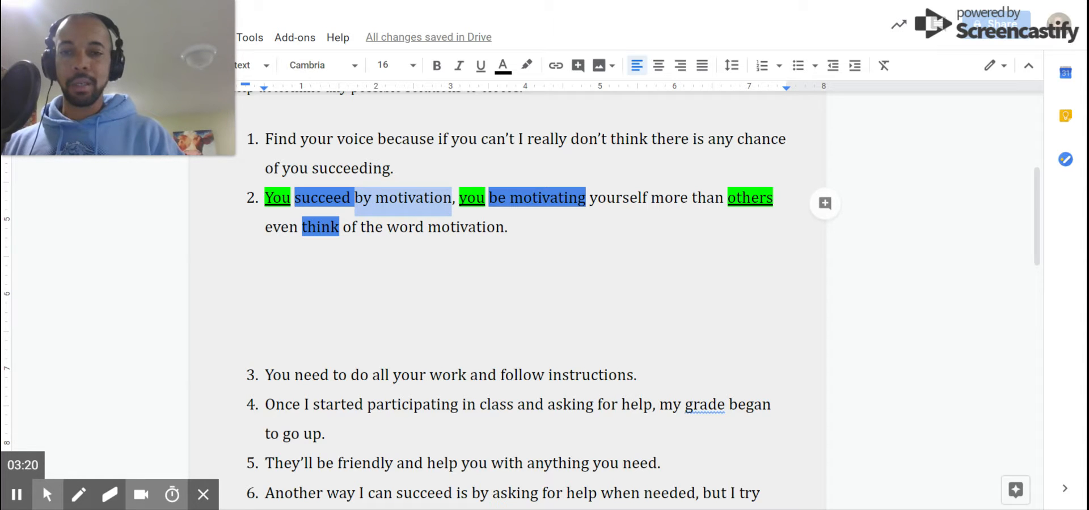
Apply a light grey highlight to 'by motivation' and 'of the word motivation'
{"action": "left_click", "coordinate": [526, 65]}
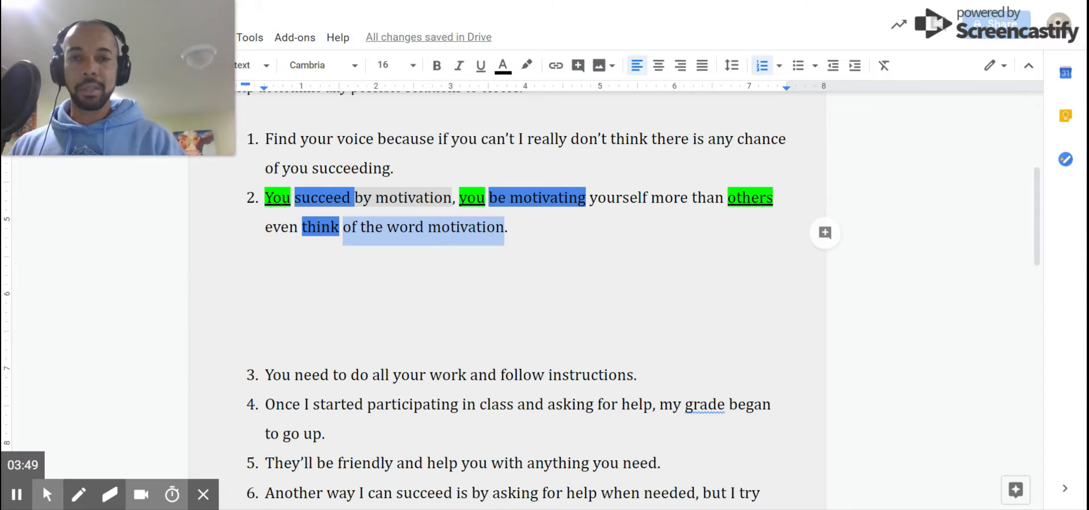
{"action": "left_click", "coordinate": [526, 65]}
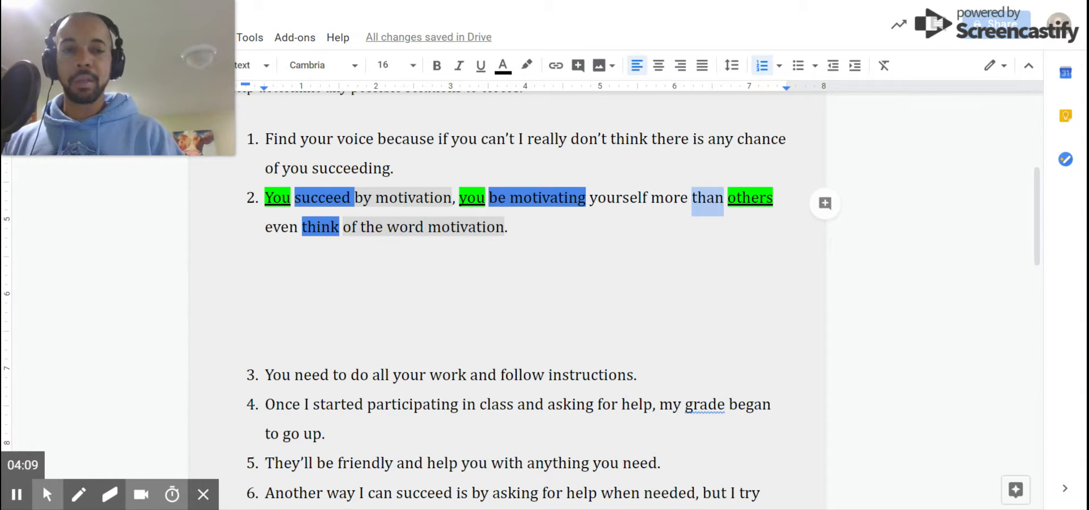
Give the conjunction 'than' in sentence 2 an orange highlight
{"action": "left_click", "coordinate": [525, 65]}
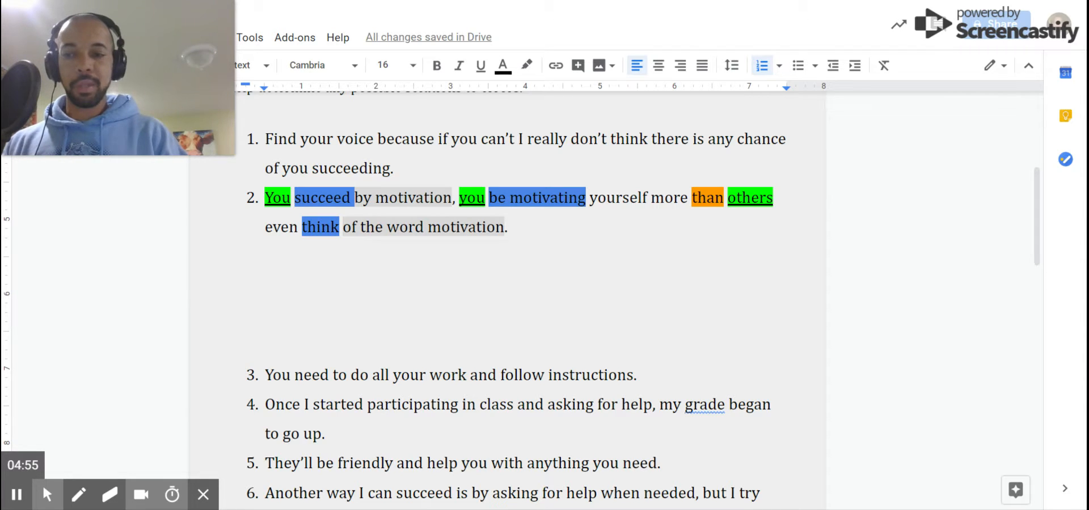
Below item 2, type 'Motivate yourself even more than others even think of the word motivation.'
{"action": "type", "text": "Mot"}
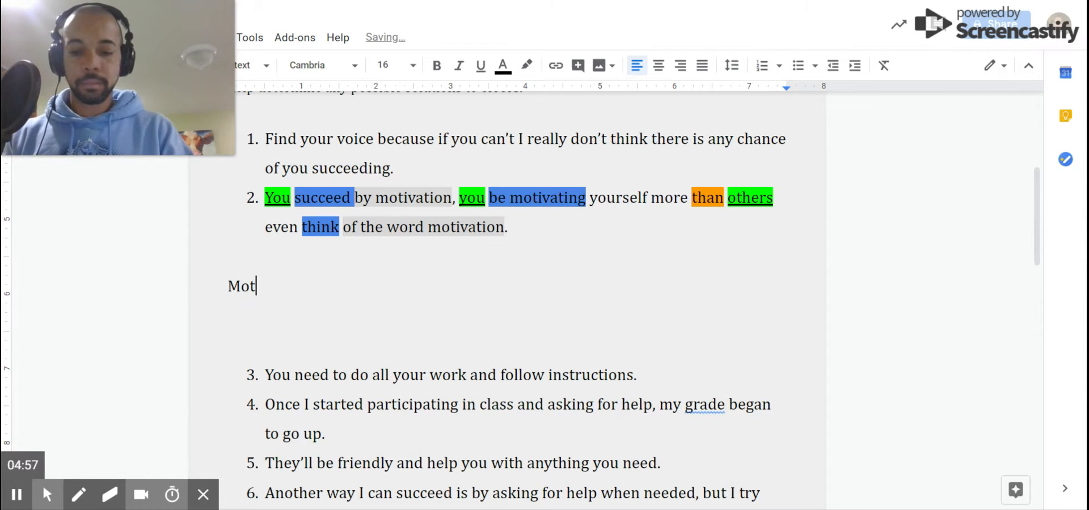
{"action": "type", "text": "ivate"}
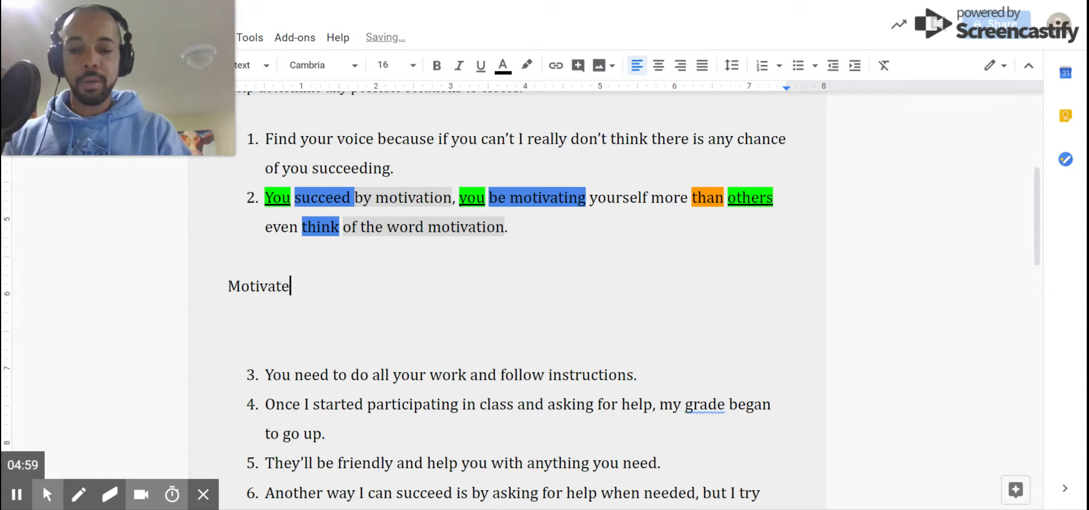
{"action": "type", "text": "yourself even more than ot"}
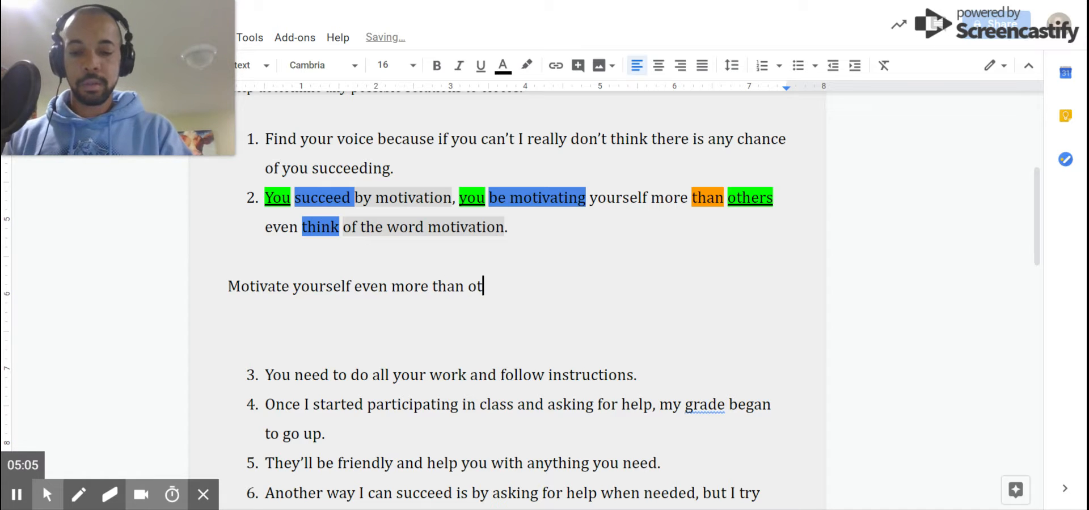
{"action": "type", "text": "hers eve"}
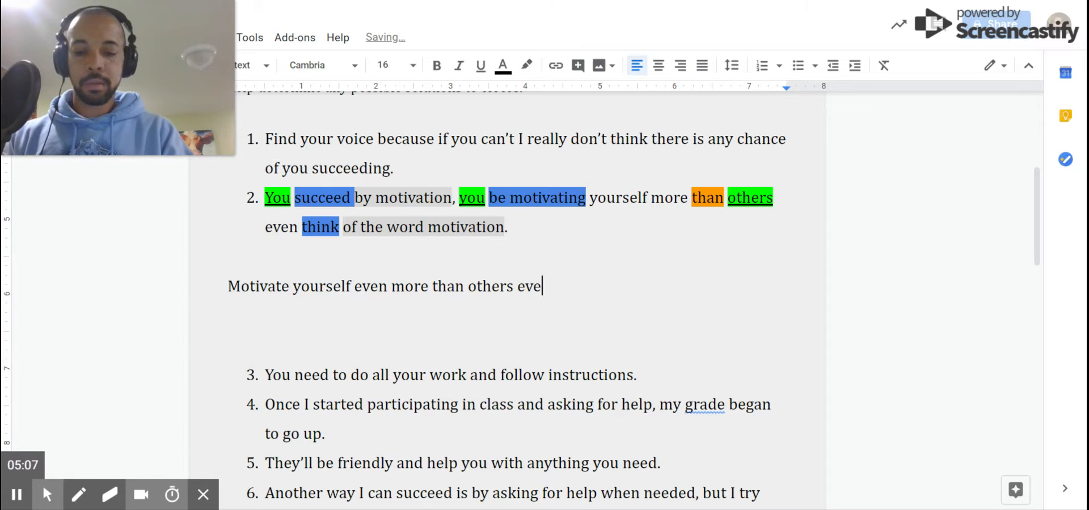
{"action": "type", "text": "n think o fhtpo"}
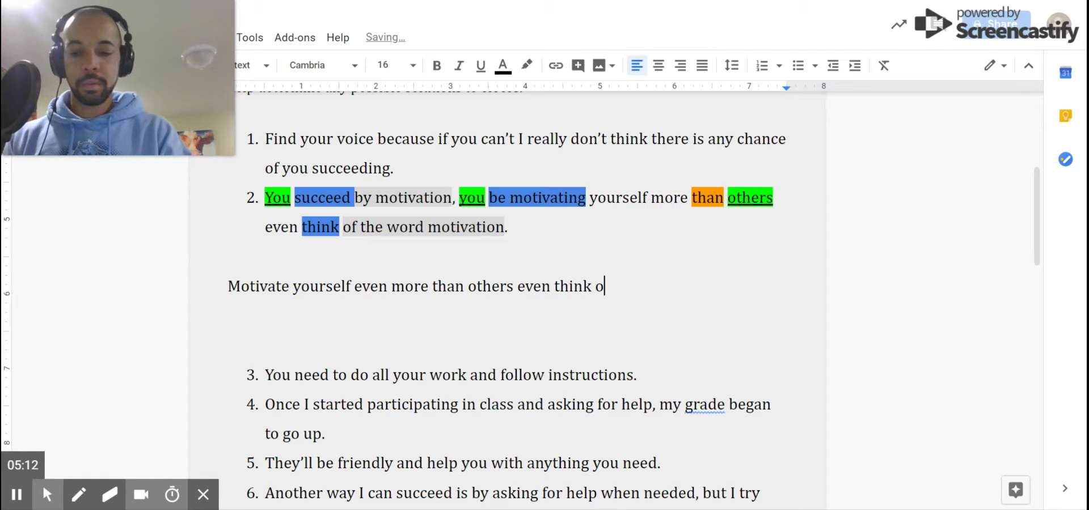
{"action": "type", "text": "f the word"}
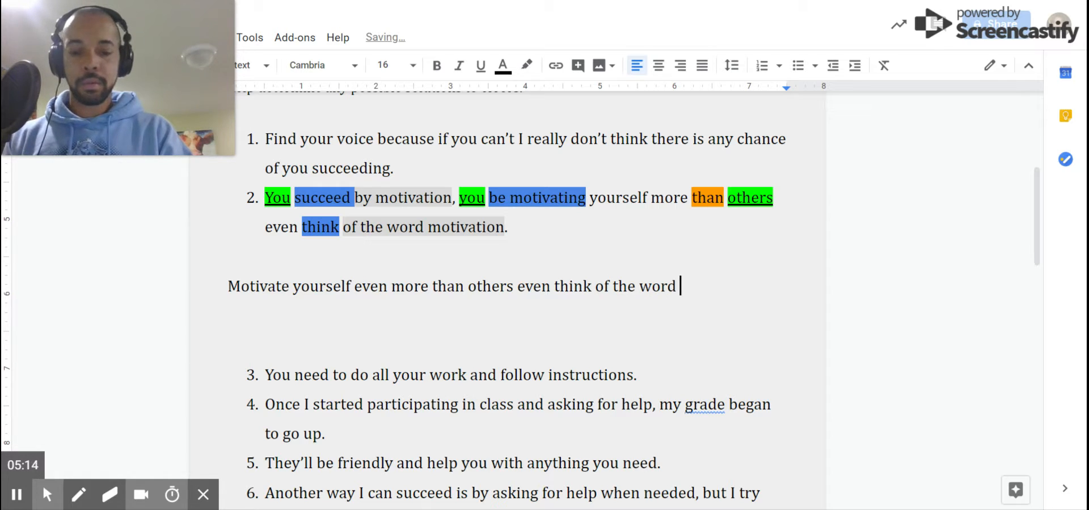
{"action": "type", "text": "motivation."}
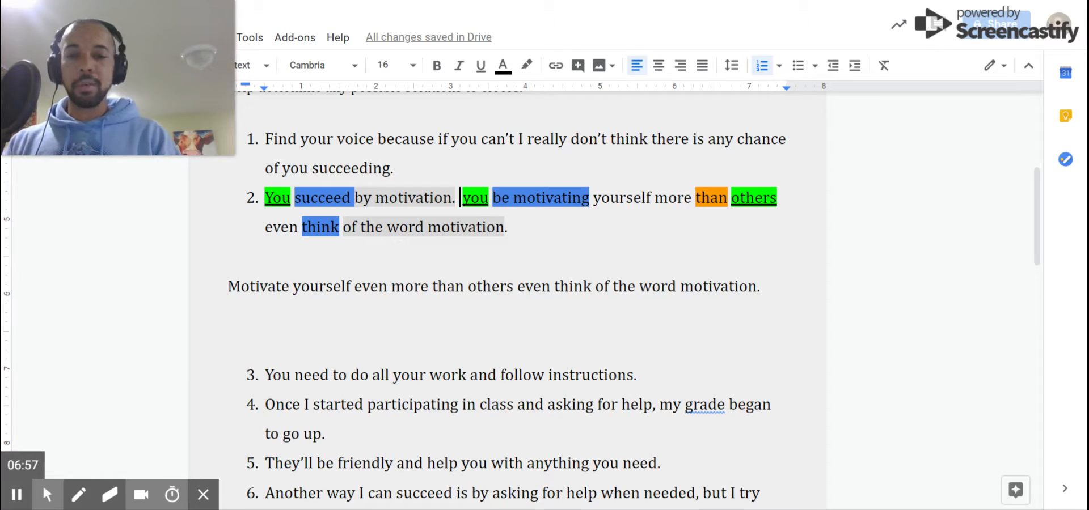
Delete the draft rewrite word by word from its end, emptying the line
{"action": "left_click", "coordinate": [758, 285]}
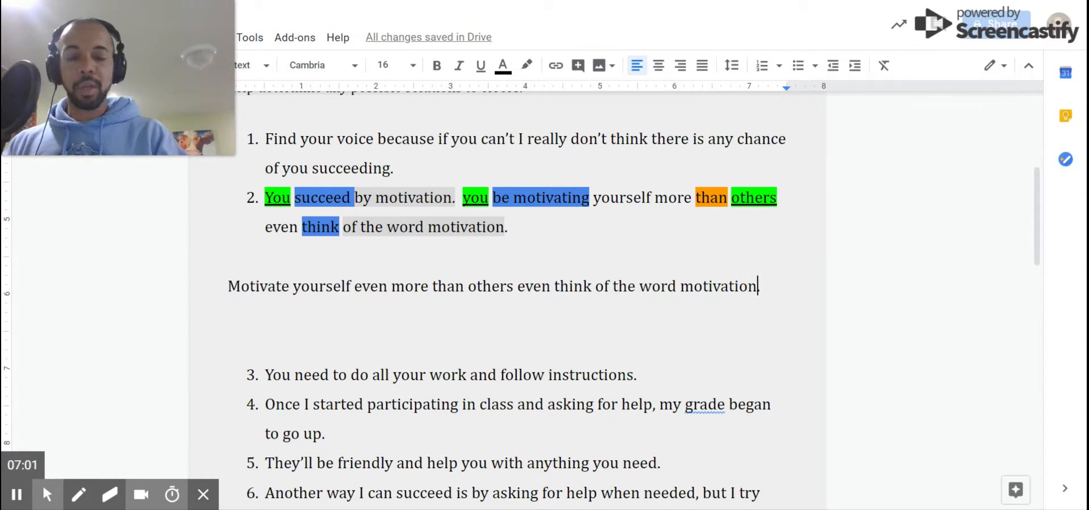
{"action": "key", "text": "Backspace"}
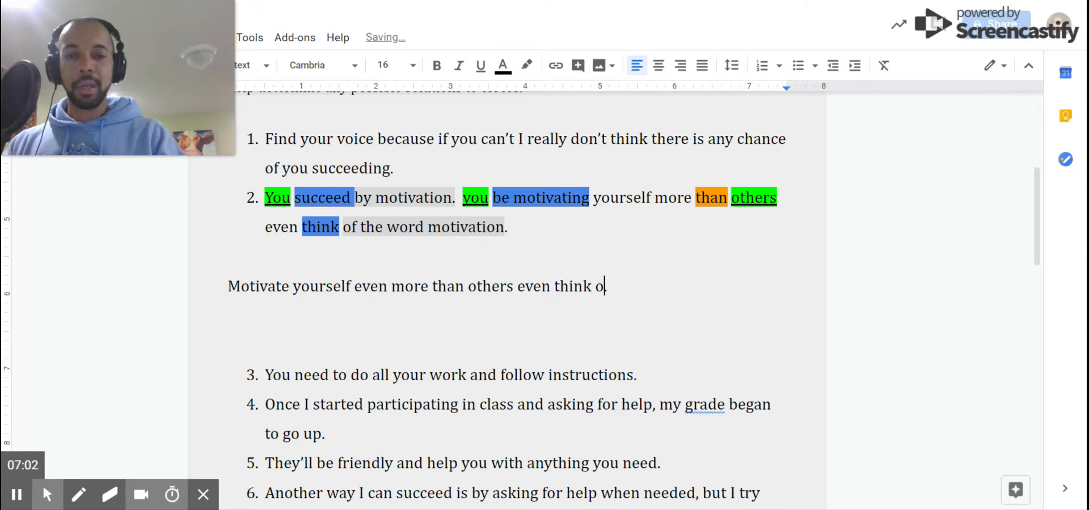
{"action": "key", "text": "backspace"}
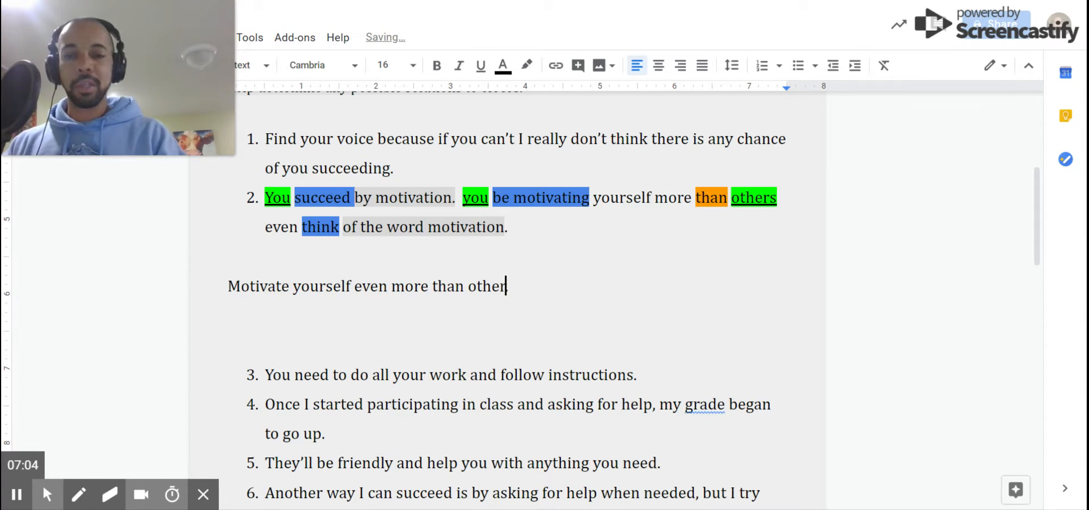
{"action": "key", "text": "Backspace"}
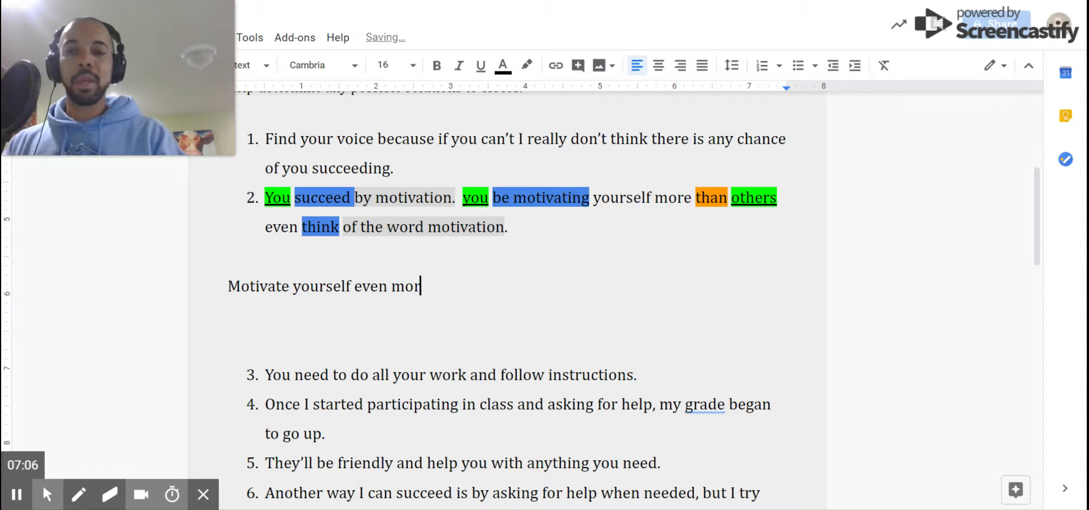
{"action": "key", "text": "Backspace"}
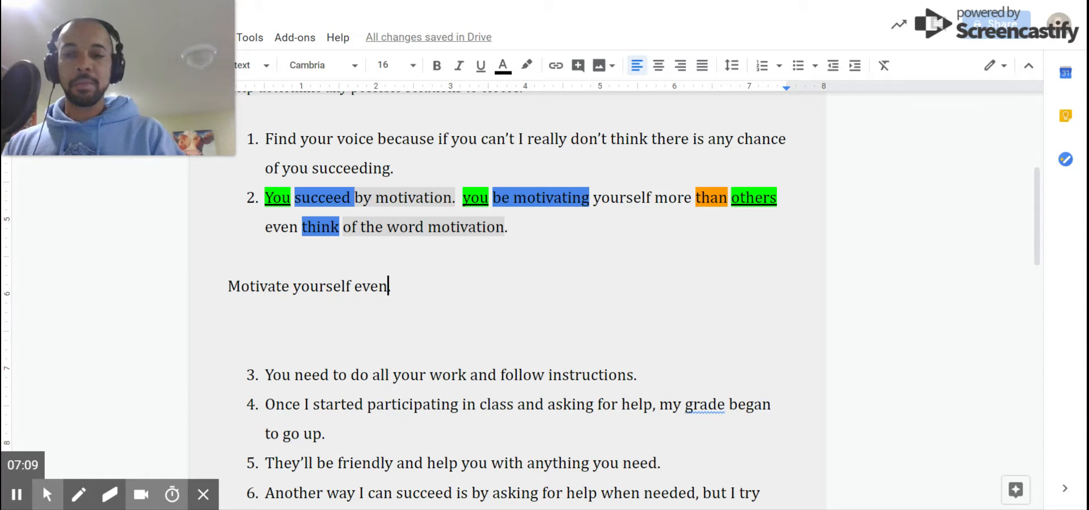
{"action": "key", "text": "Backspace"}
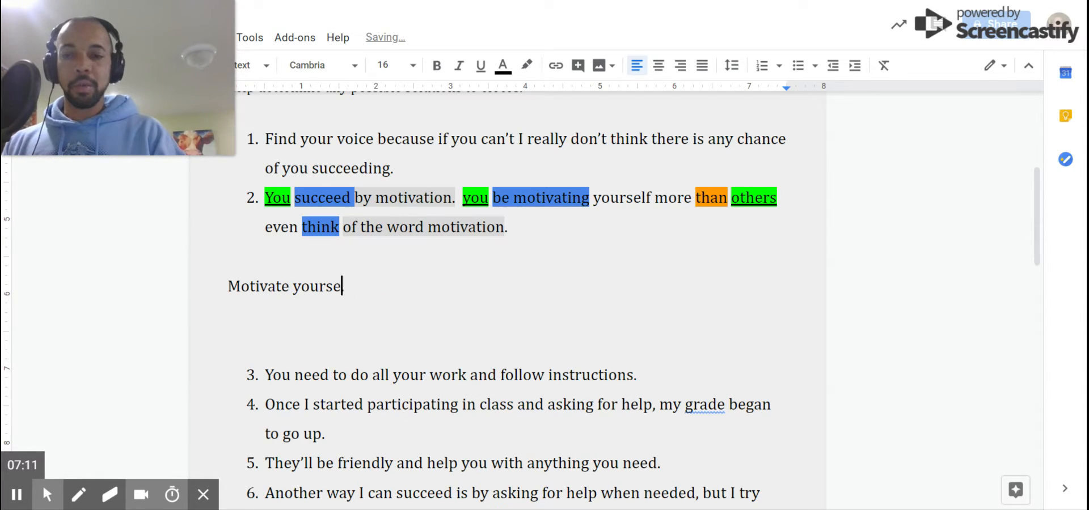
{"action": "key", "text": "backspace"}
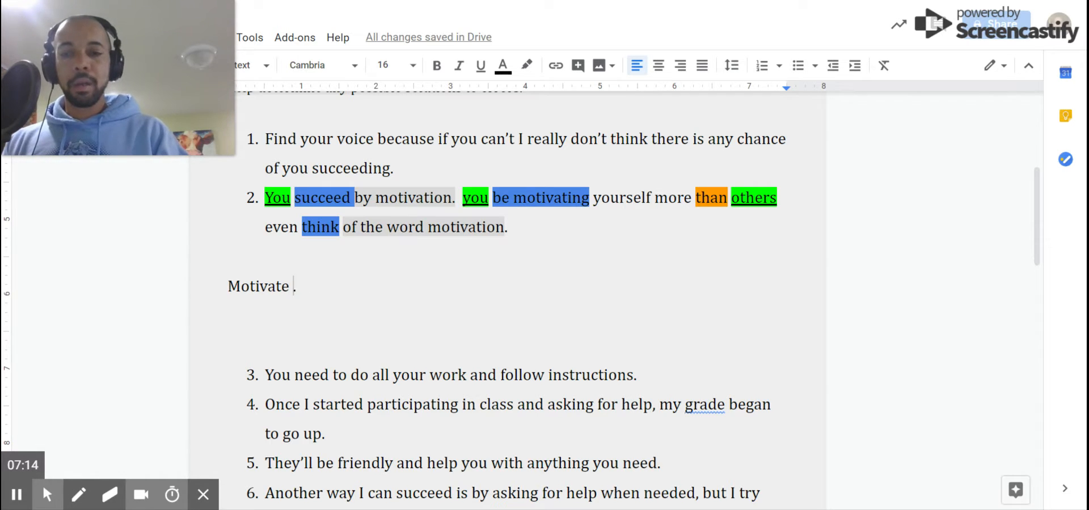
{"action": "key", "text": "backspace"}
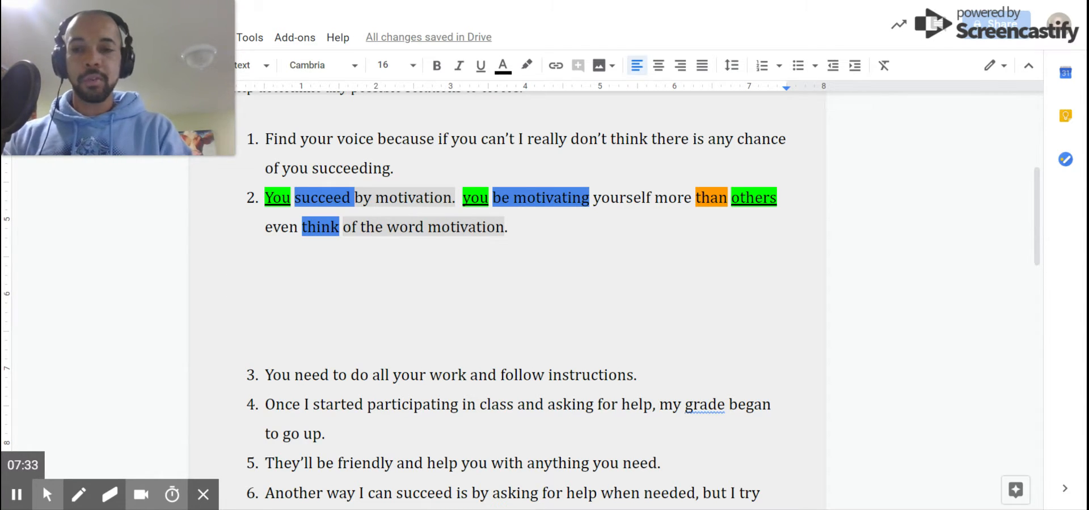
Type 'Motivate yourself frequently.' under item 2 and correct the typo
{"action": "type", "text": "Mp"}
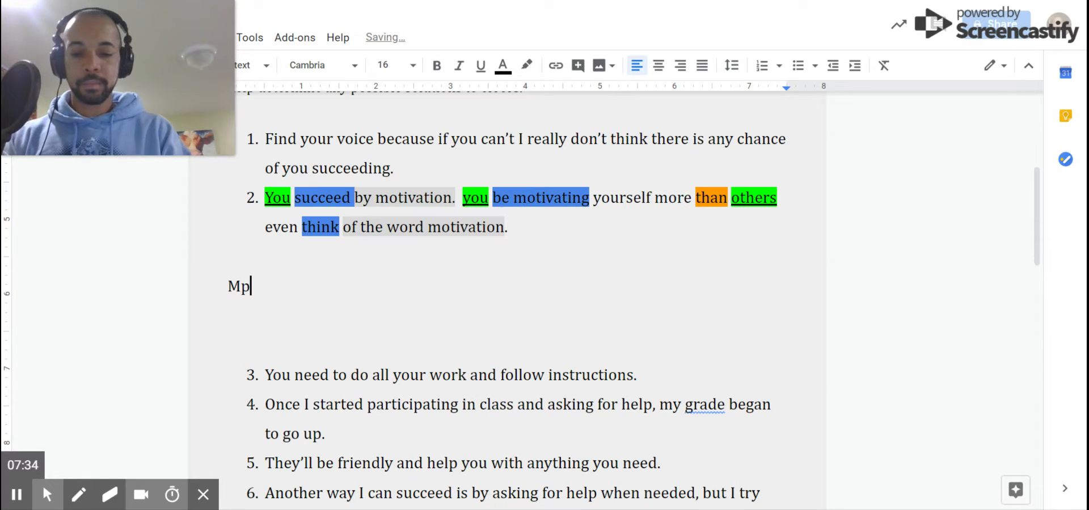
{"action": "type", "text": "tivate yourself fre"}
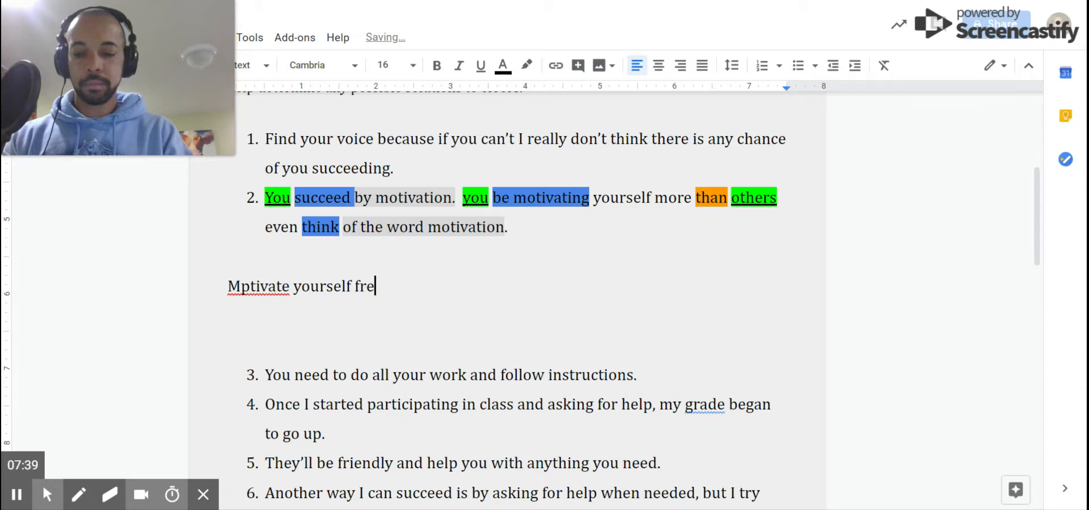
{"action": "type", "text": "q"}
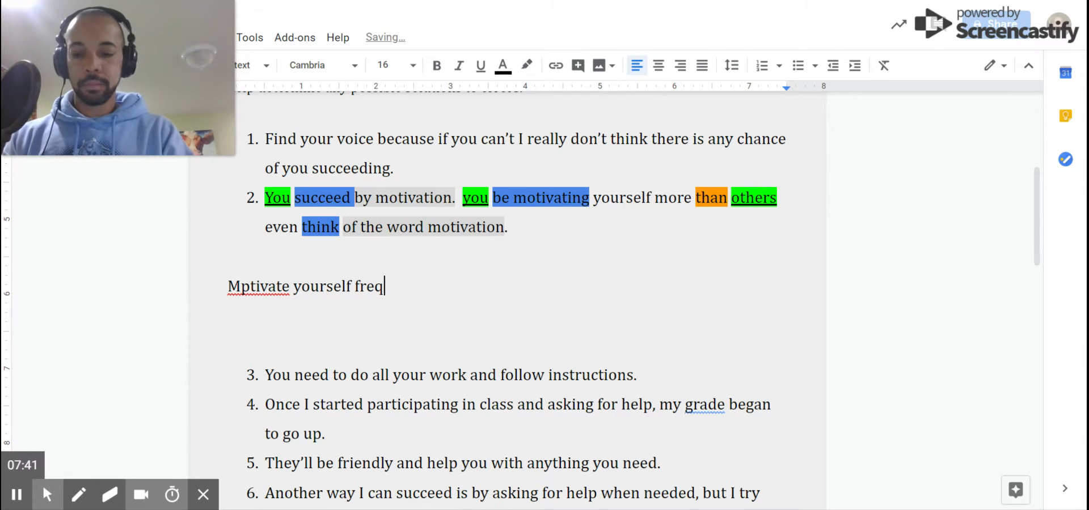
{"action": "type", "text": "uently."}
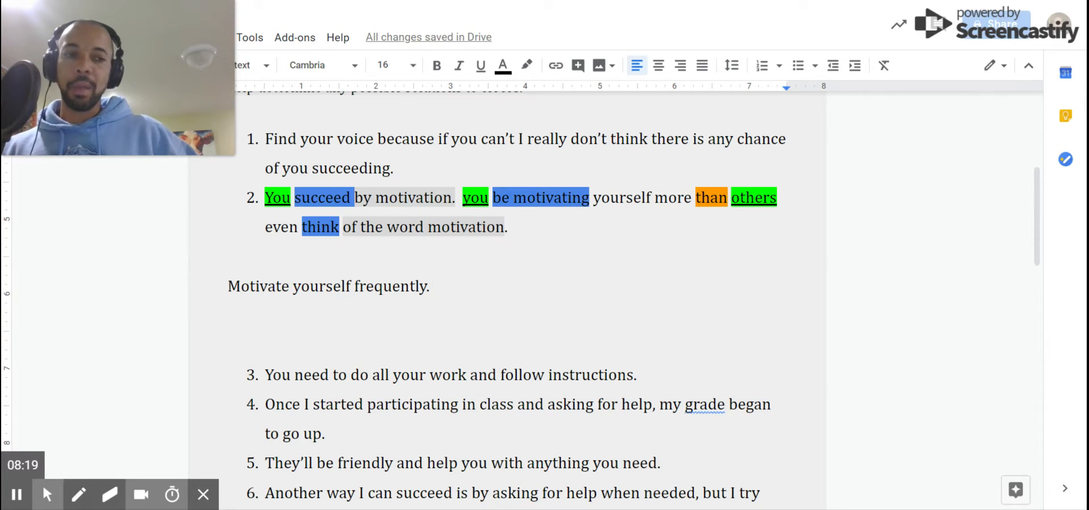
{"action": "left_click", "coordinate": [434, 286]}
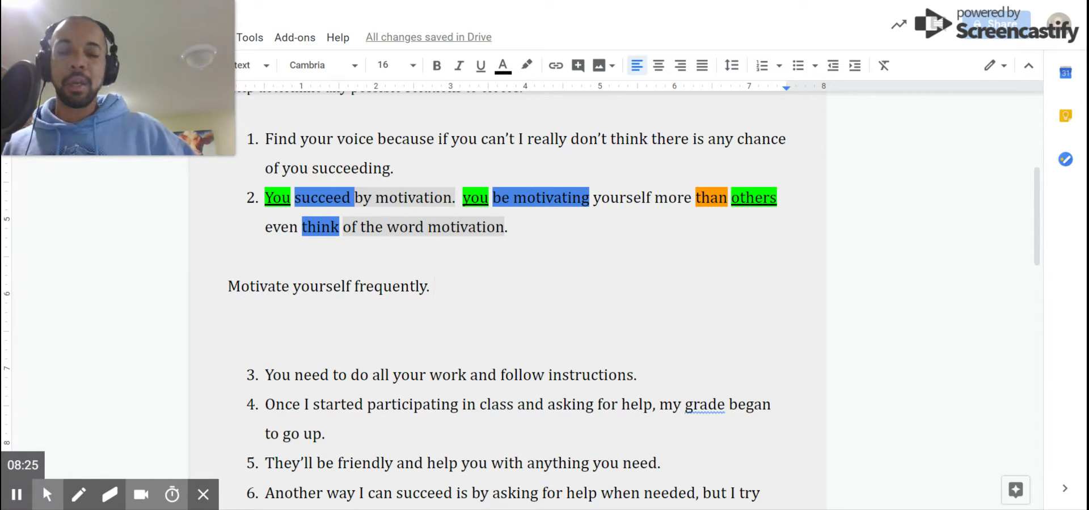
{"action": "left_click", "coordinate": [432, 286]}
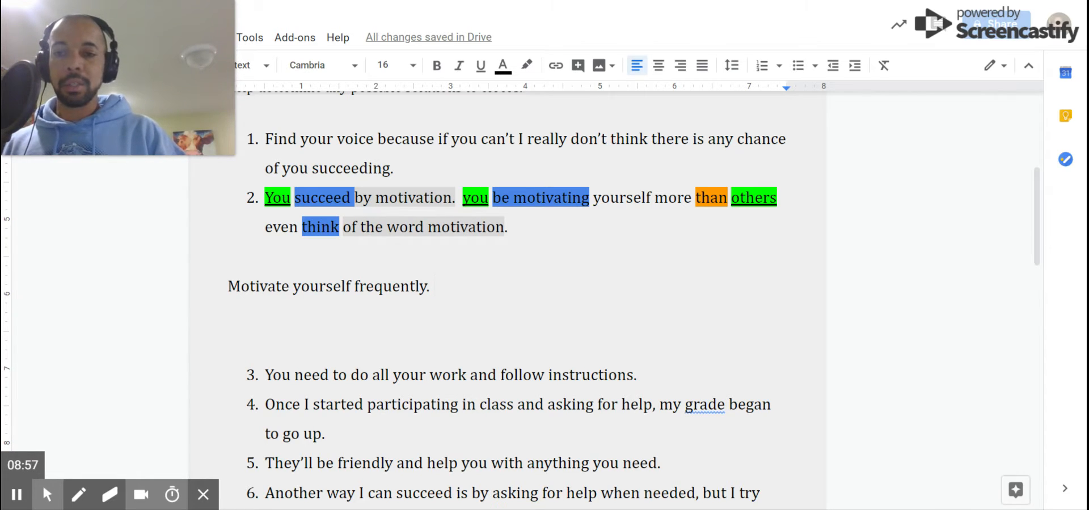
Add 'being motivated' after 'by', bring in 'frequently' from the draft, and delete the draft
{"action": "left_click", "coordinate": [761, 65]}
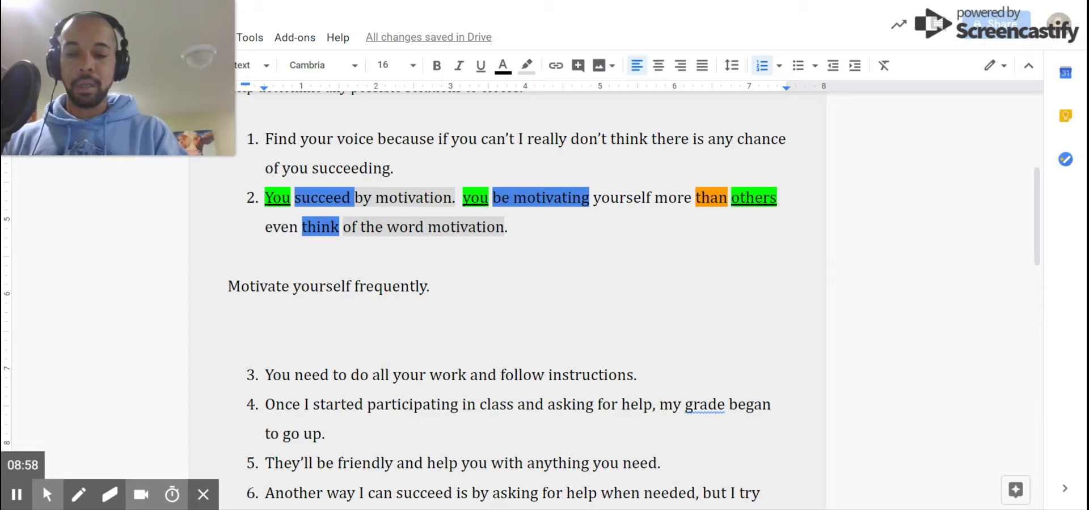
{"action": "type", "text": "being"}
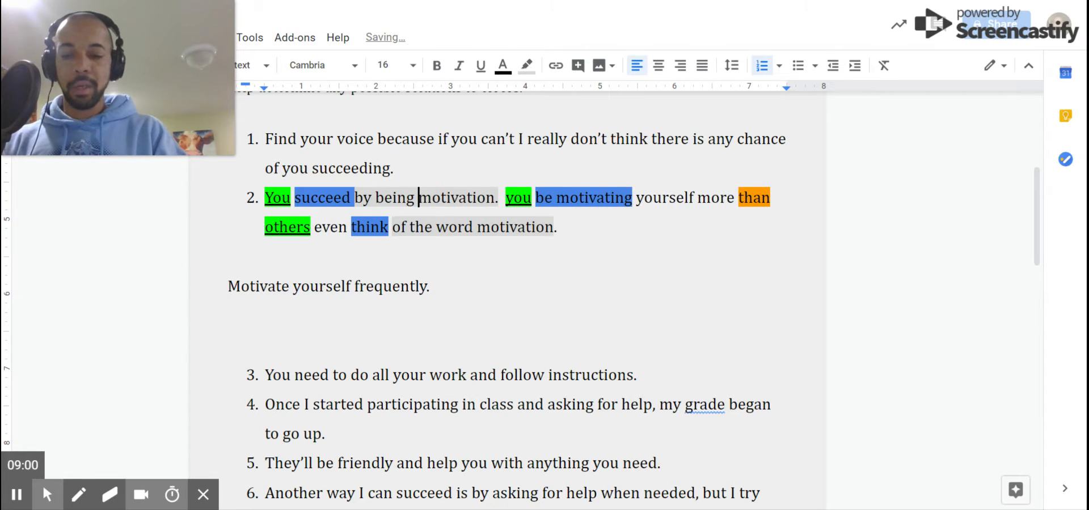
{"action": "type", "text": "motivated"}
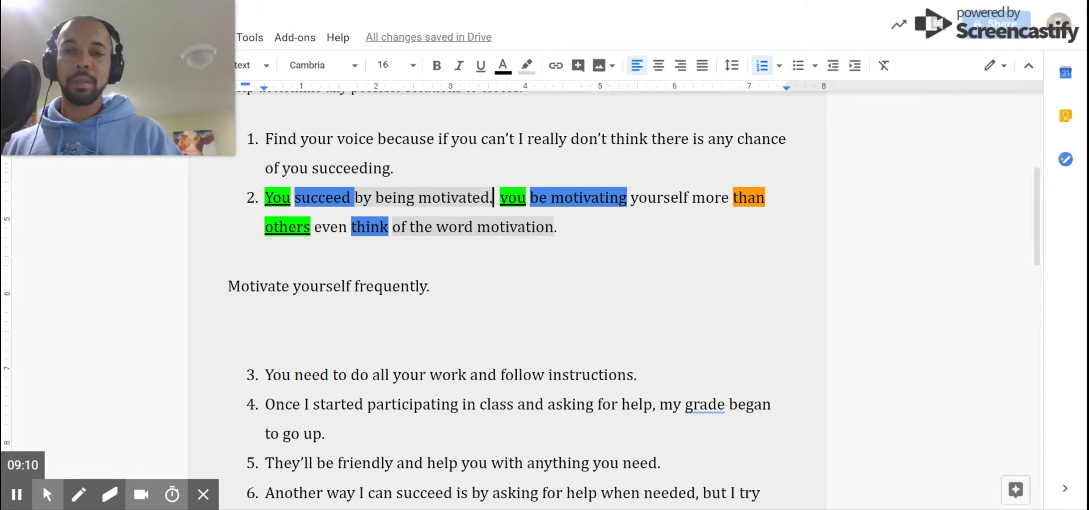
{"action": "left_click", "coordinate": [354, 286]}
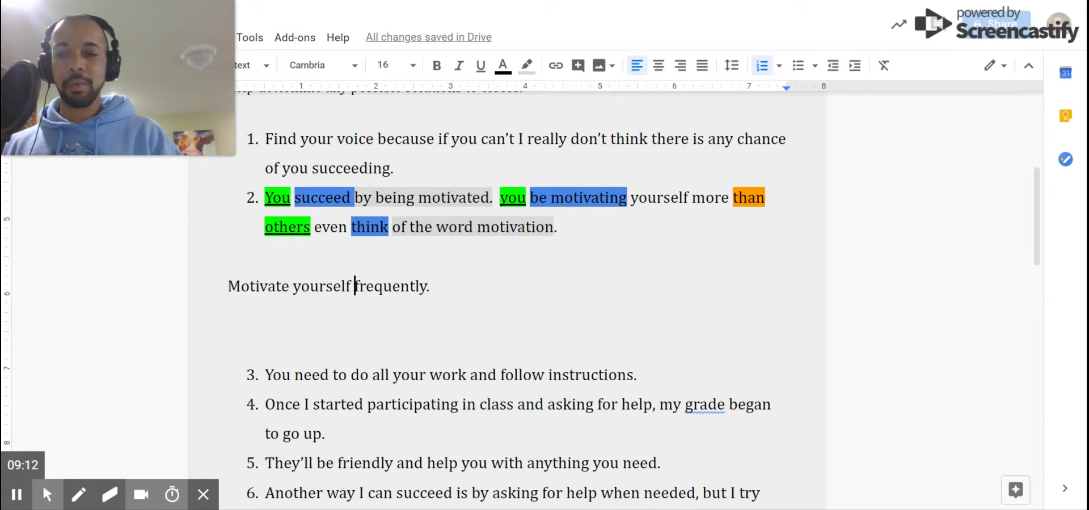
{"action": "double_click", "coordinate": [394, 286]}
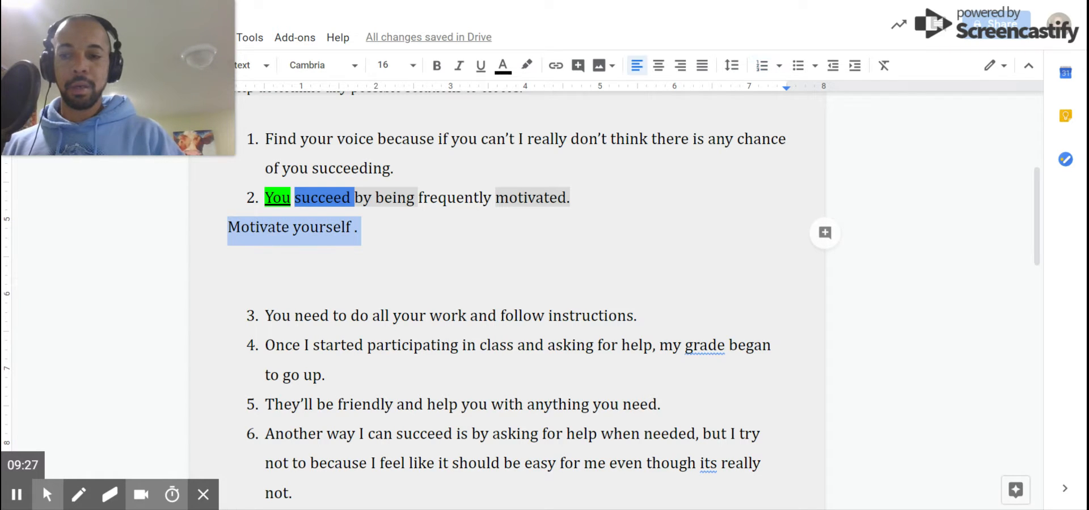
{"action": "key", "text": "Delete"}
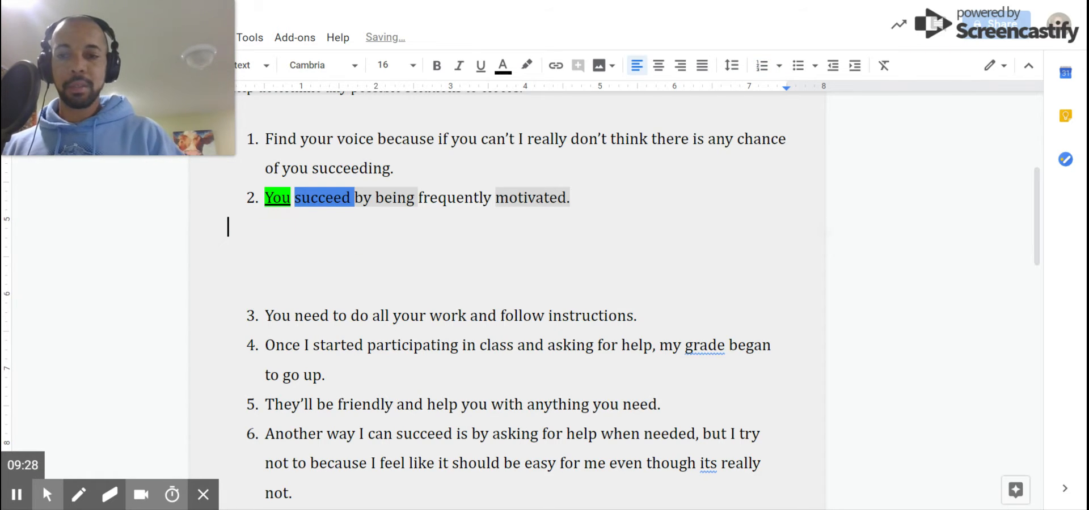